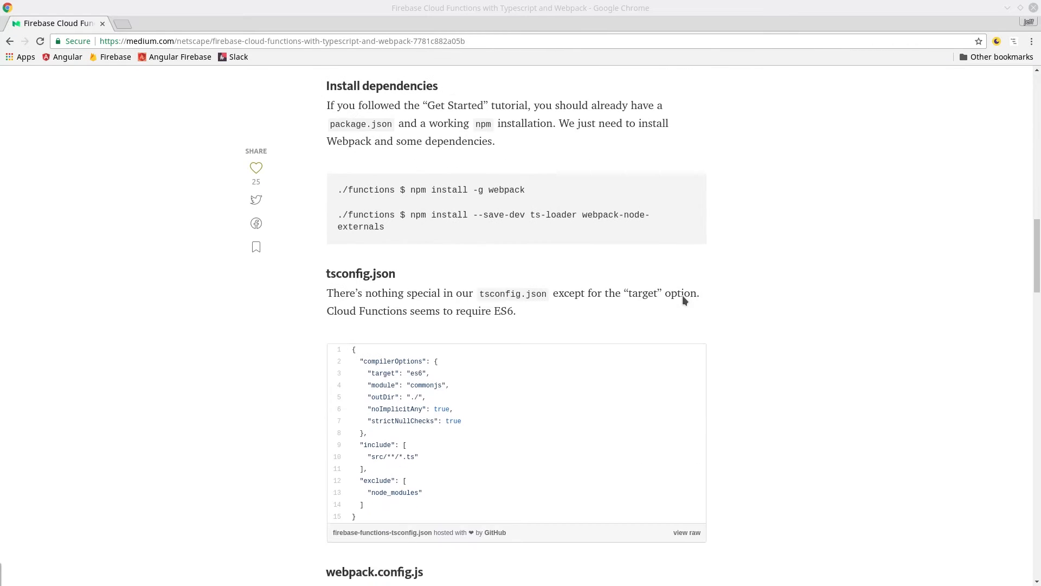
# - Scroll through the webpack tutorial article and its video list in Chrome
pyautogui.scroll(-3)
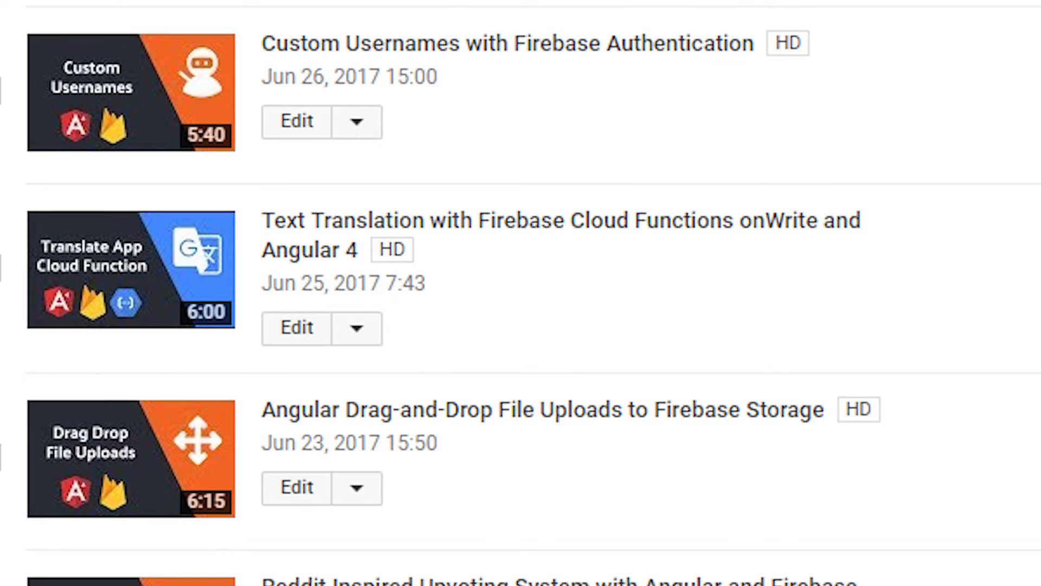
pyautogui.scroll(-3)
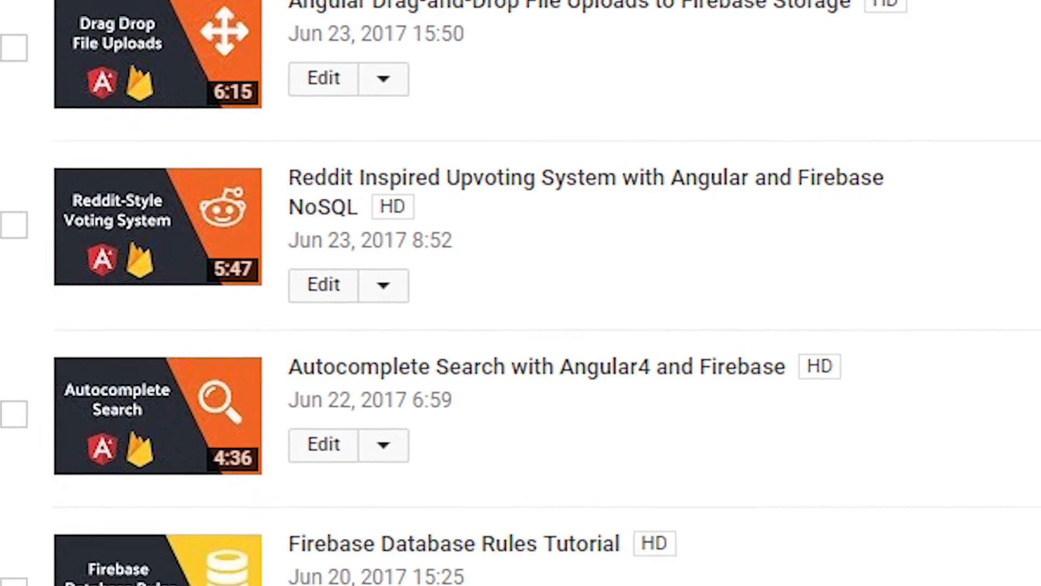
pyautogui.scroll(-3)
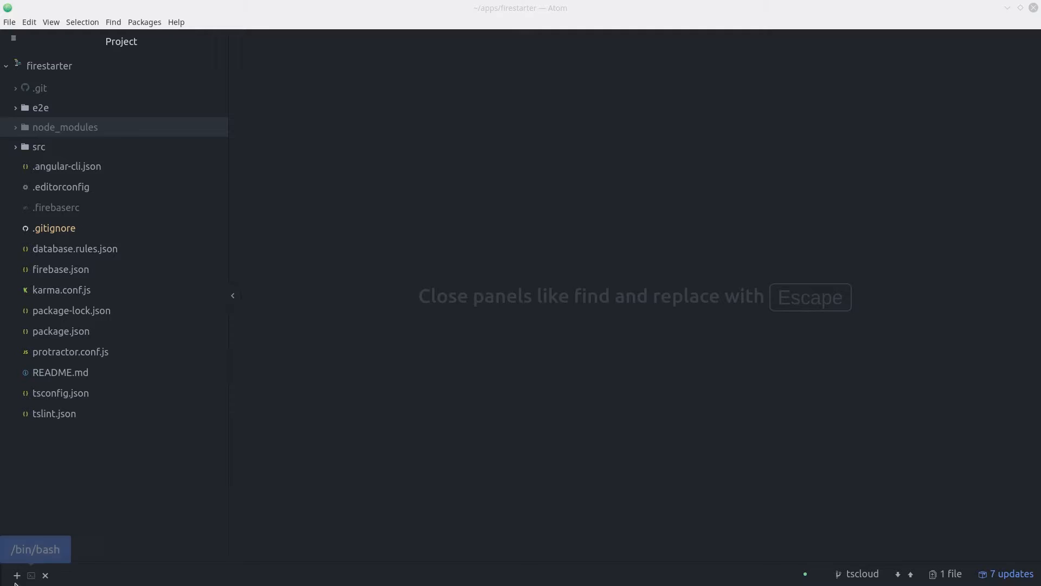
# - Run firebase init functions, then create a src folder with an empty index.ts inside it
pyautogui.write('fi')
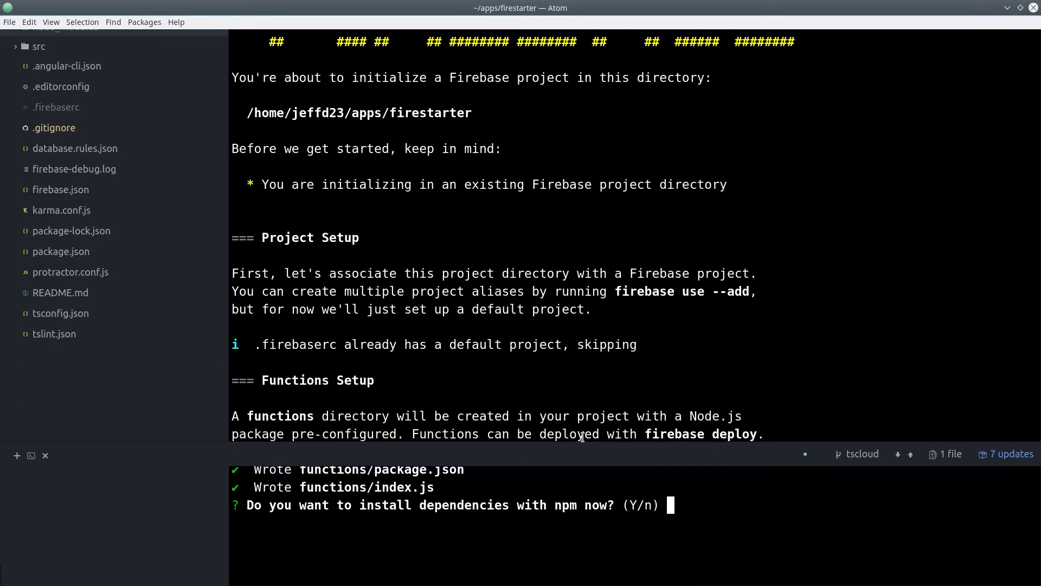
pyautogui.moveTo(699, 500)
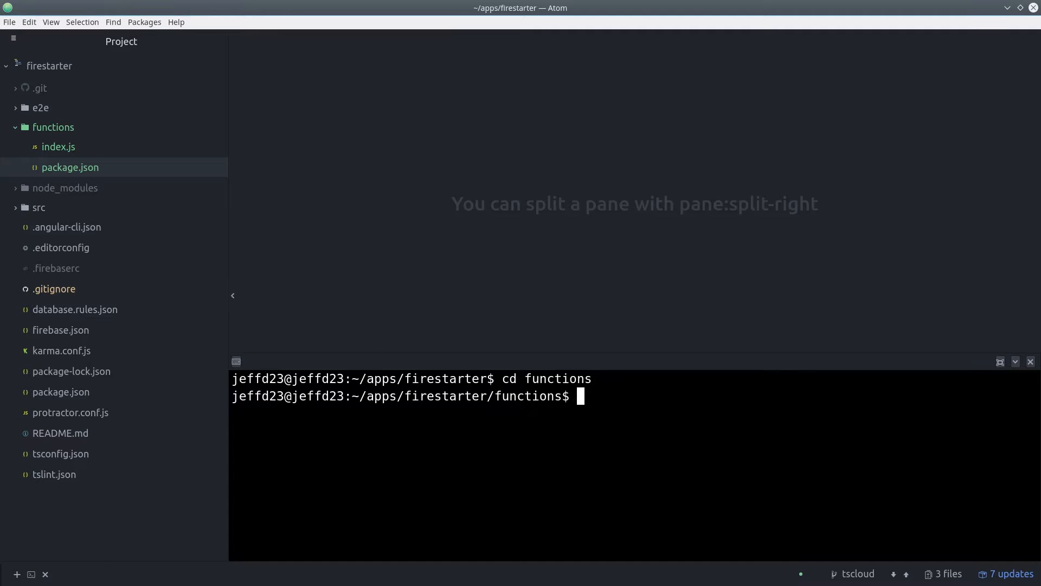
pyautogui.write('mkdir src')
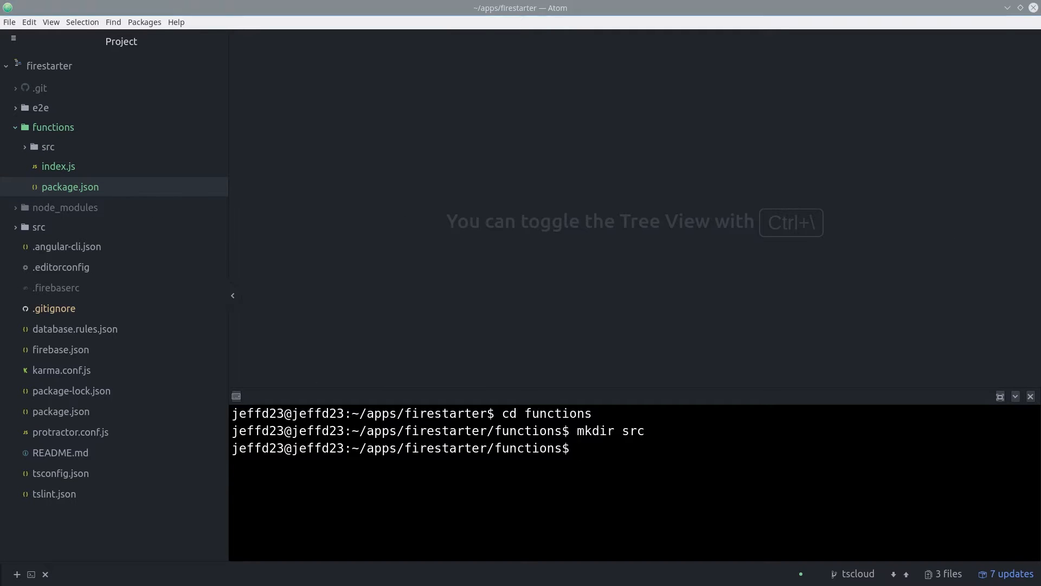
pyautogui.write('touch')
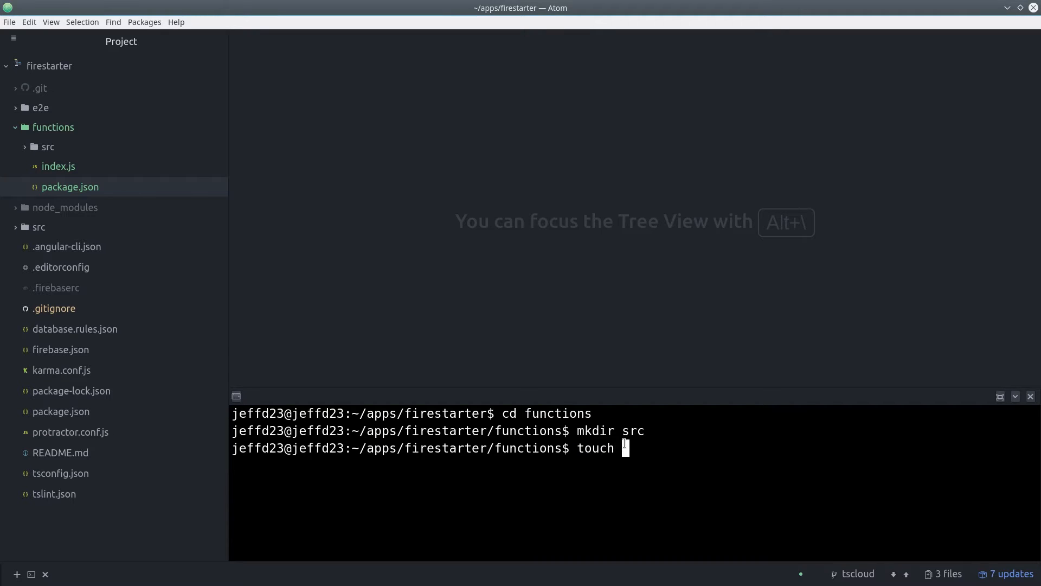
pyautogui.write('src/inde')
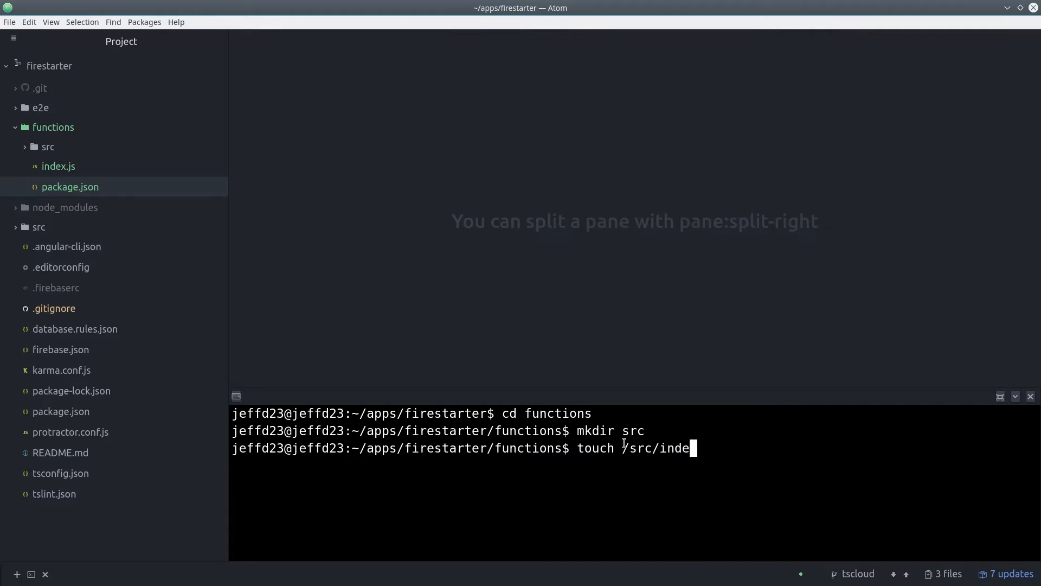
pyautogui.write('x.ts')
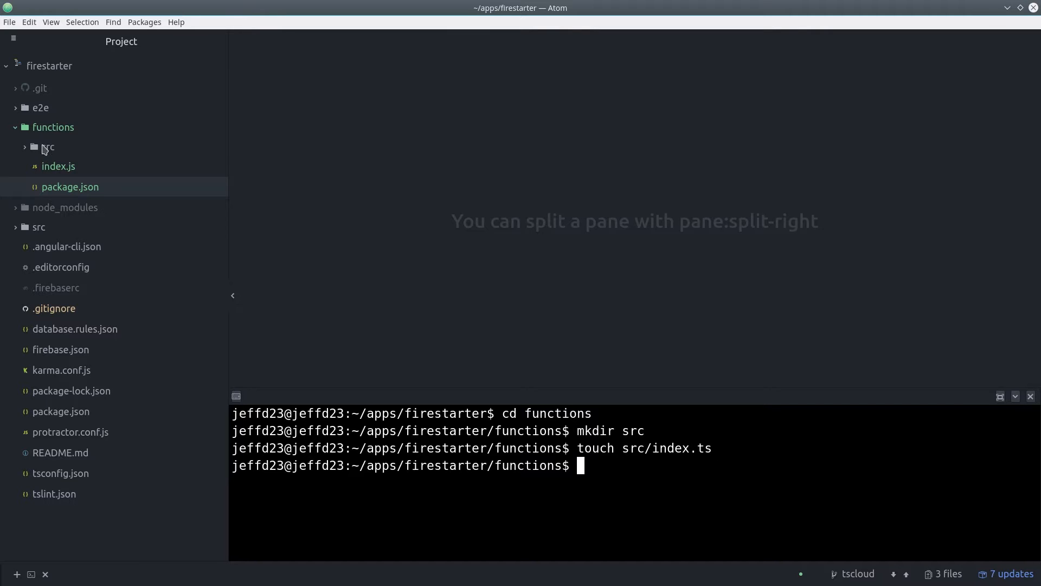
# - Reveal the new src folder in the tree and remove the default index.js
pyautogui.click(48, 147)
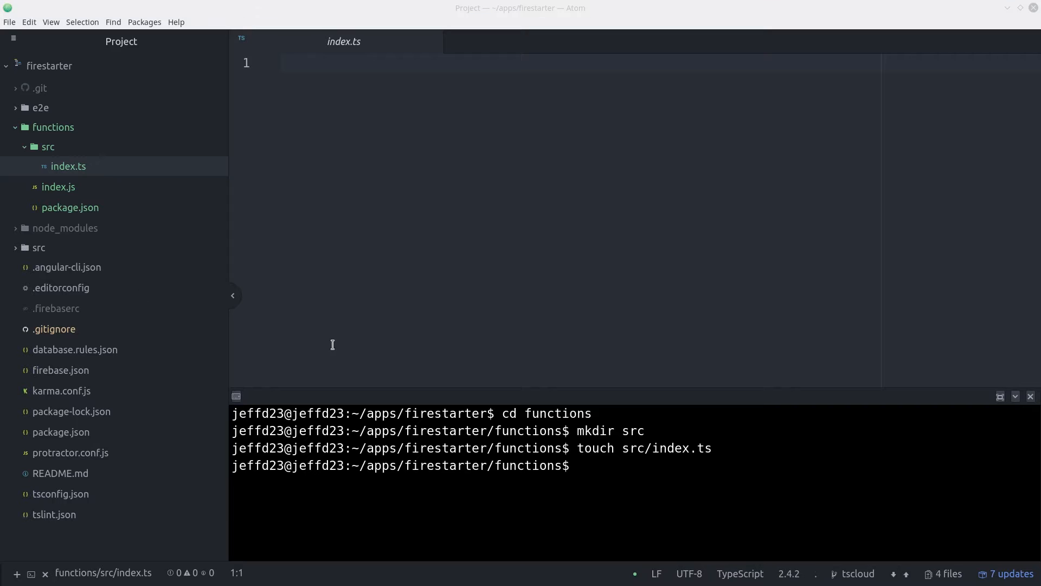
pyautogui.write('rm ind')
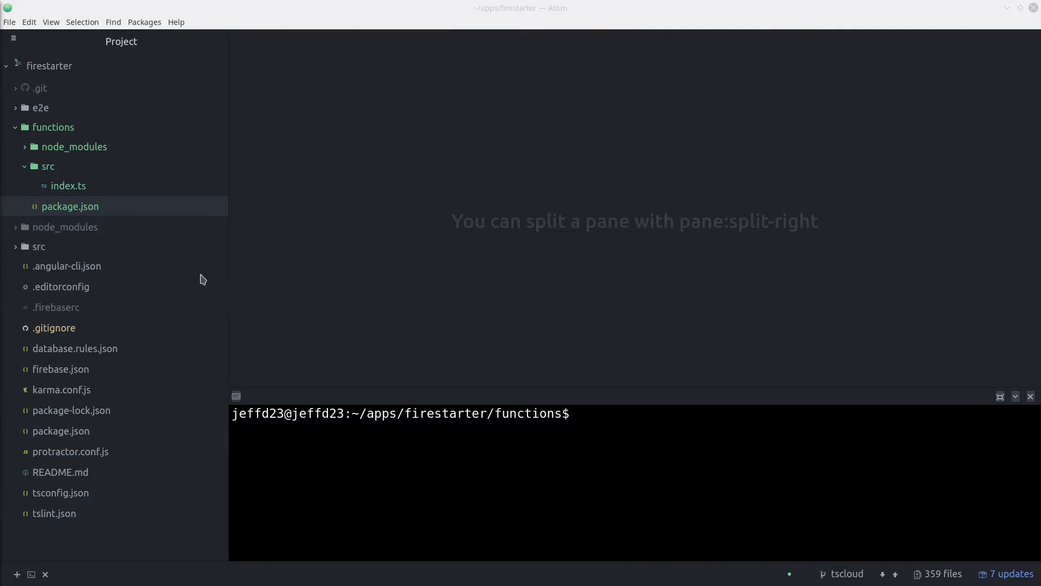
# - With package.json open, install ts-loader and webpack-node-externals as dev dependencies via sudo npm
pyautogui.doubleClick(69, 206)
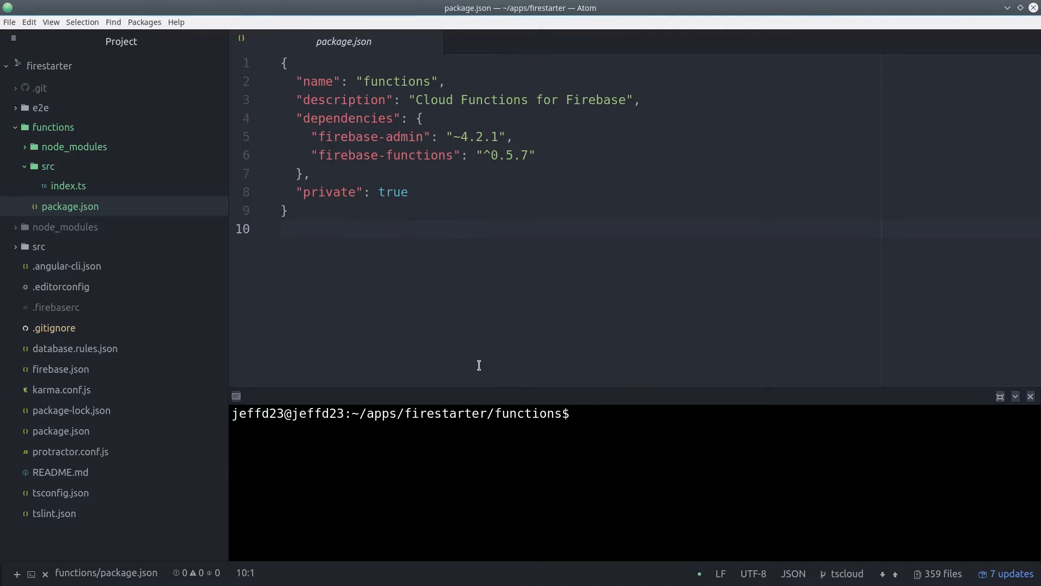
pyautogui.write('su')
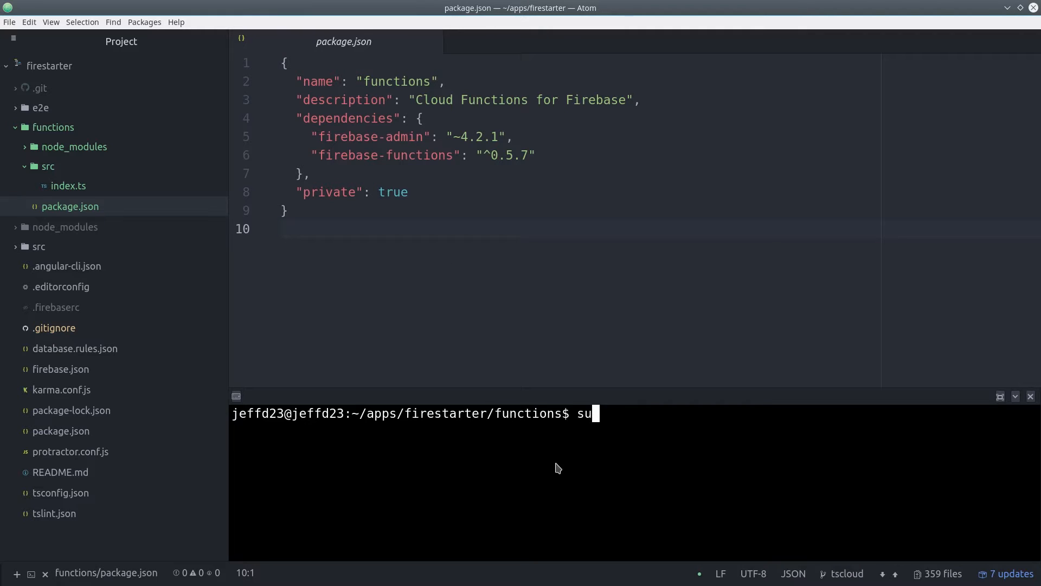
pyautogui.write('do npm install --save-dev ts-loader webpack-node-externals')
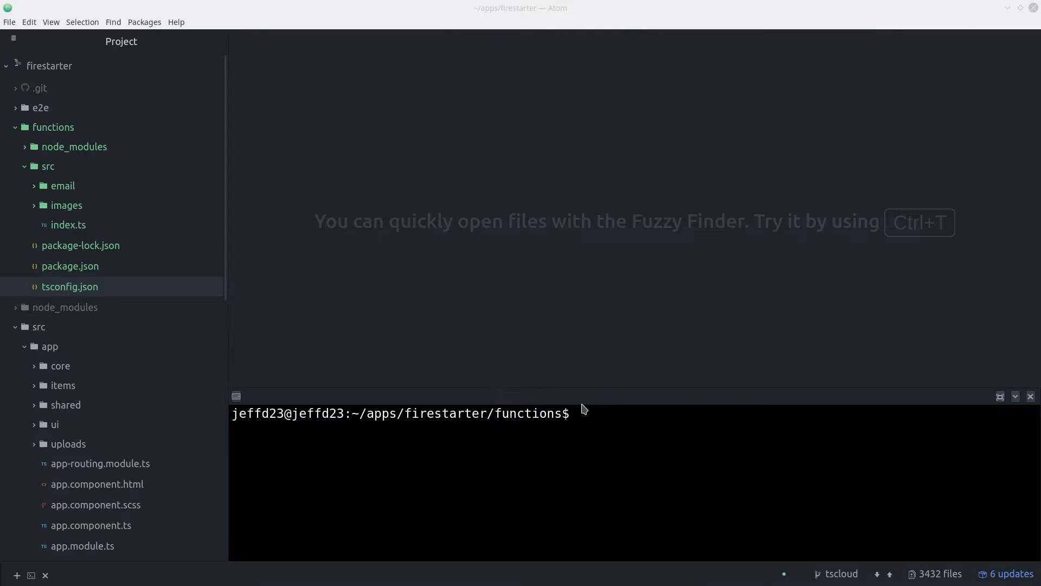
# - Create webpack.config.js with touch and fill it with the ts-loader and node-externals configuration
pyautogui.write('touch')
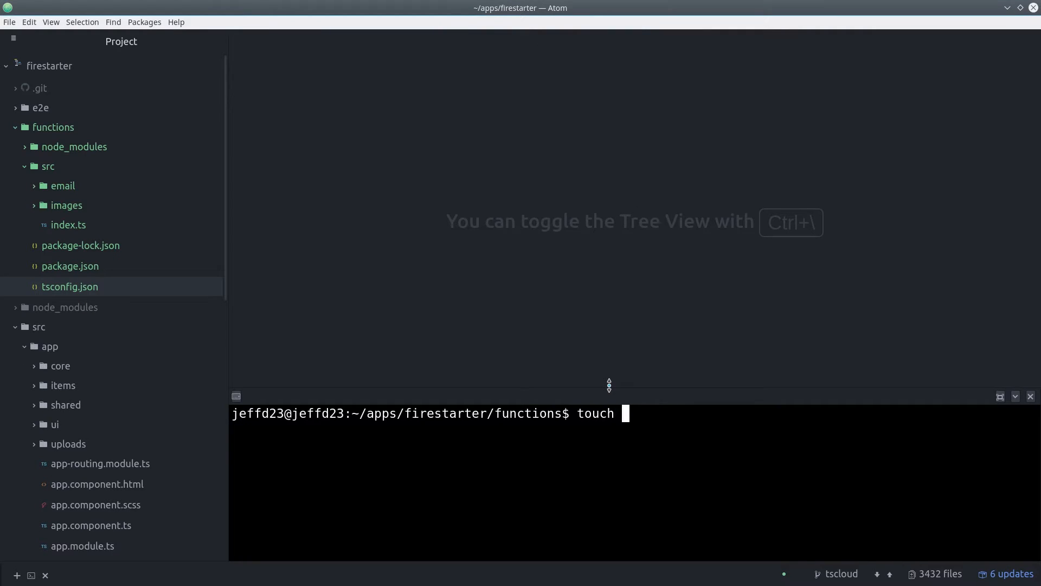
pyautogui.write('webpack.con')
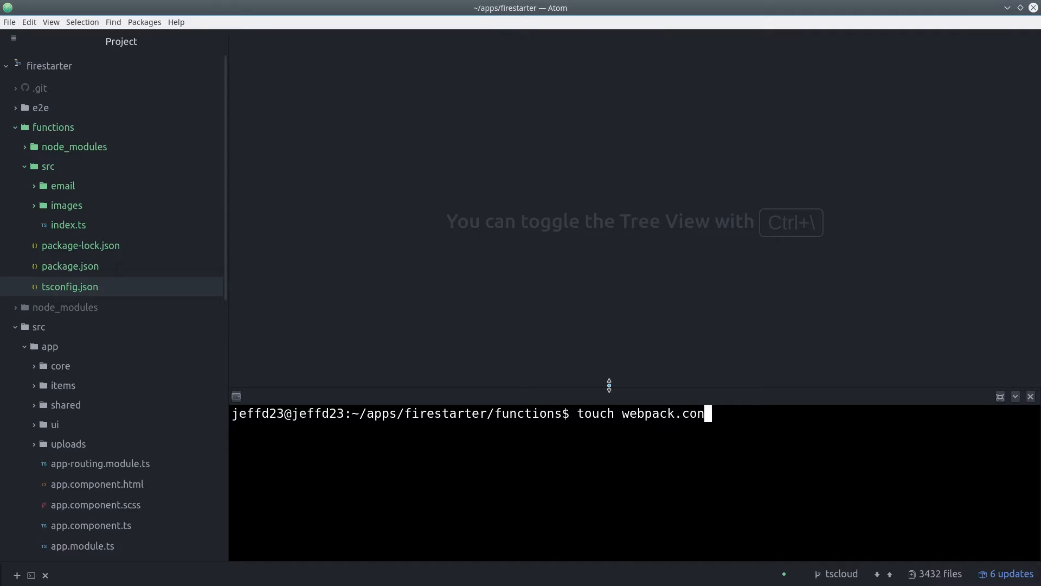
pyautogui.write('fig.js')
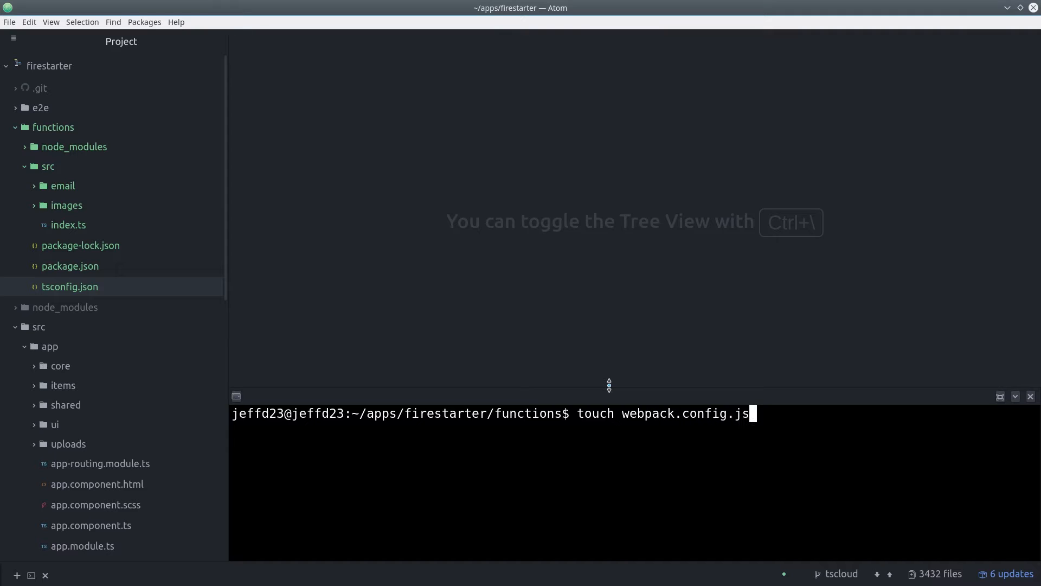
pyautogui.click(82, 307)
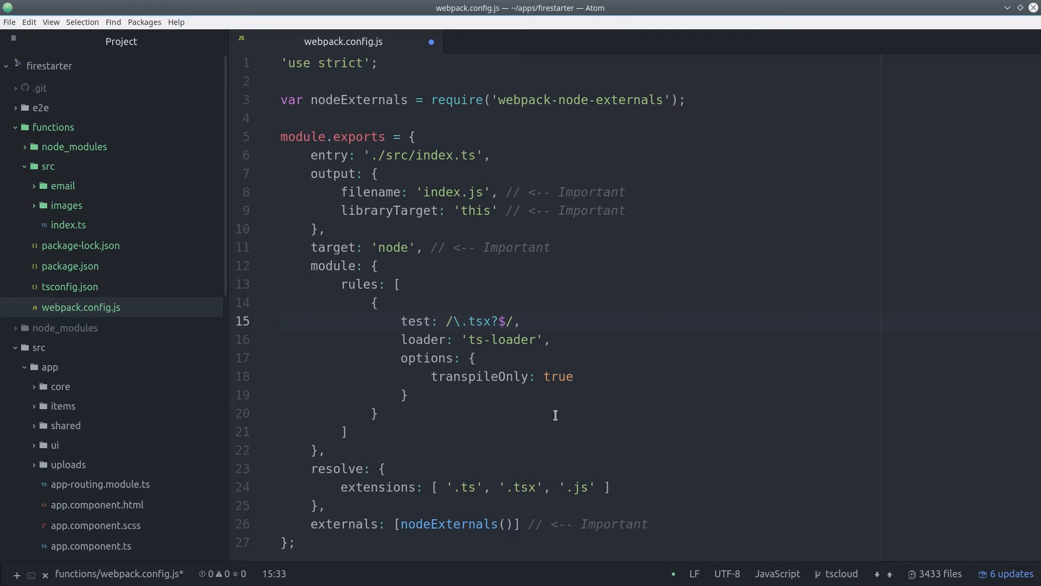
pyautogui.click(348, 430)
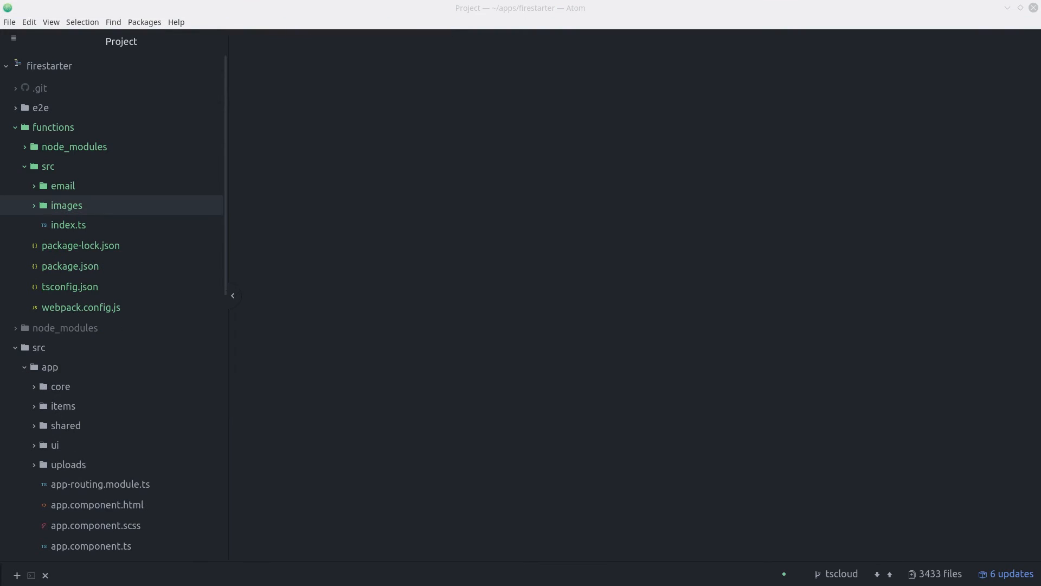
# - Write index.ts: admin.initializeApp call and export const lines for sendEmail, updateImage and resizeImage
pyautogui.click(63, 185)
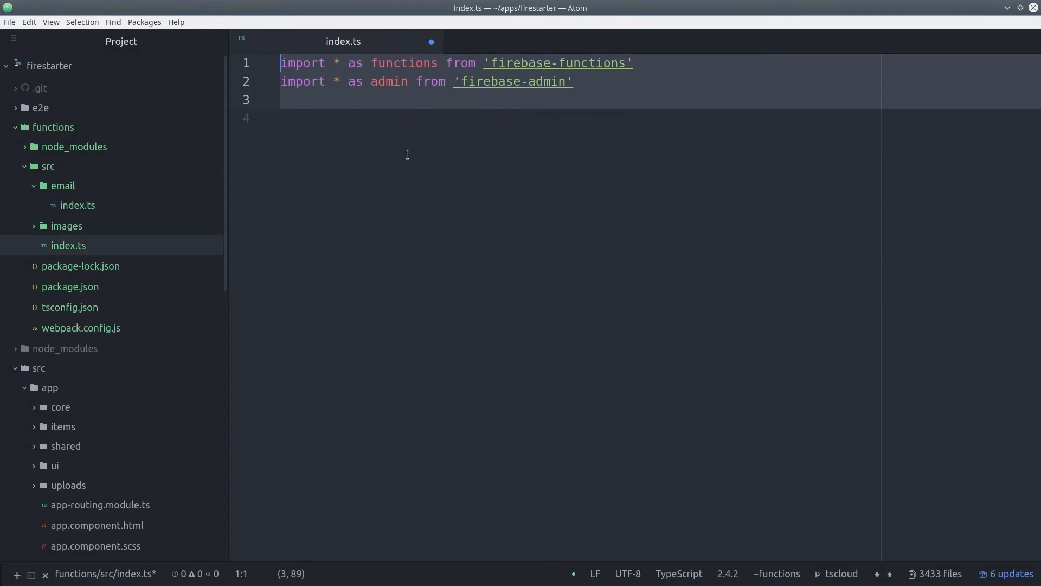
pyautogui.write('admin.initializeApp(functions.config().firebase)')
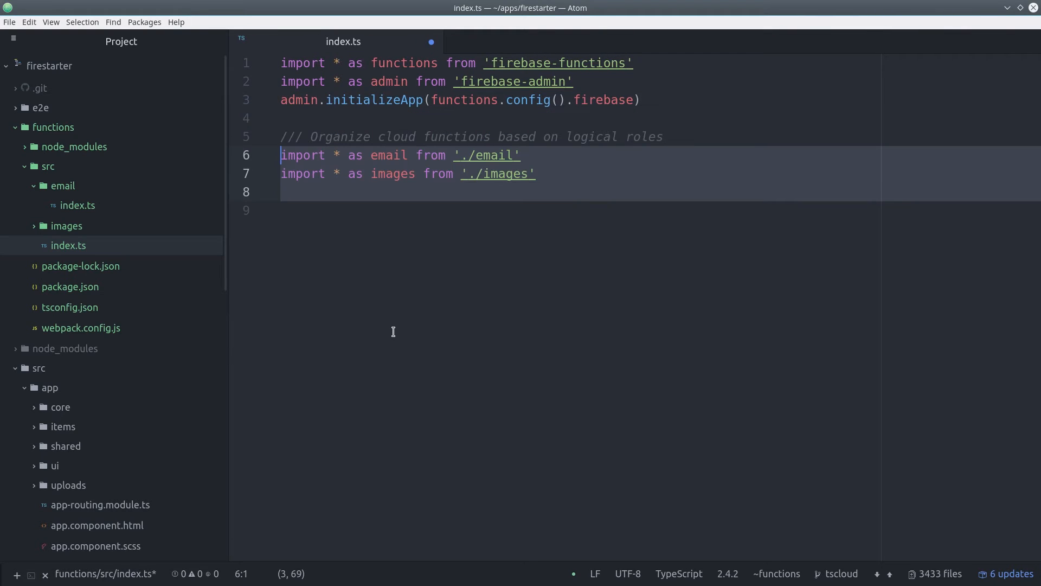
pyautogui.moveTo(359, 238)
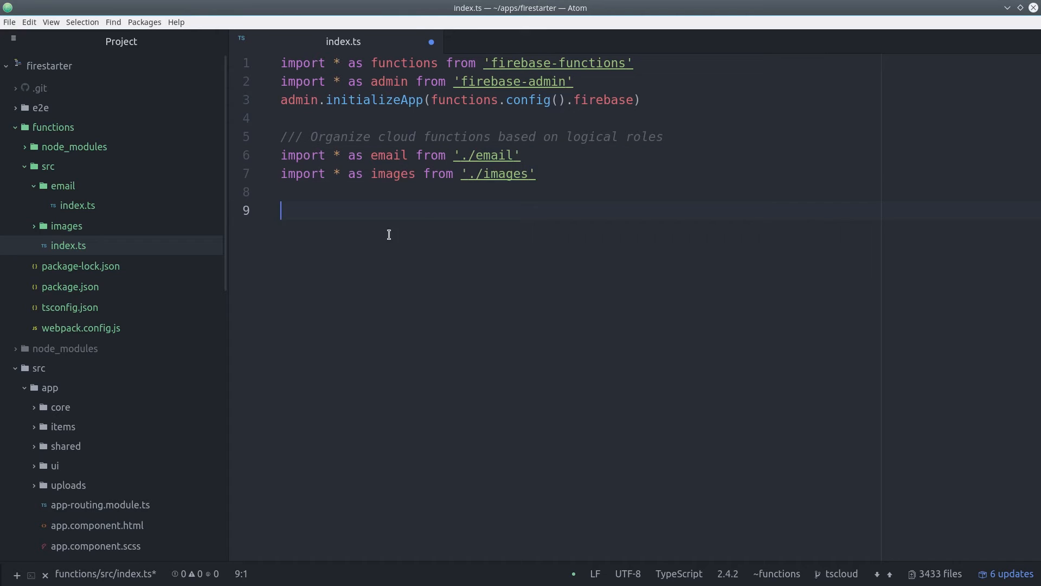
pyautogui.write('/// Export functions you want deployed')
pyautogui.click(579, 247)
pyautogui.write('export const sendEmail = email.sendEmail')
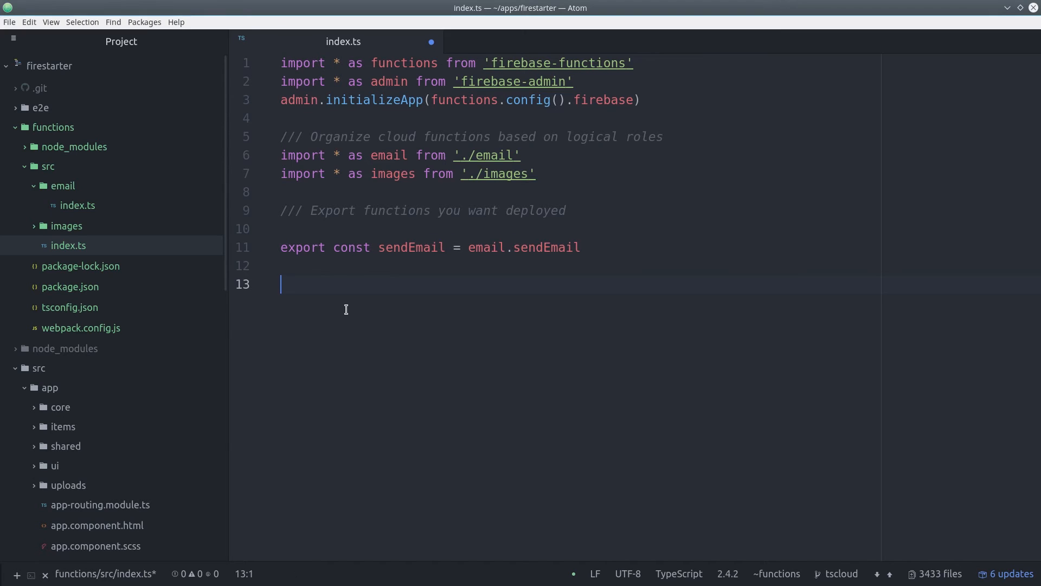
pyautogui.write('export const updateImage = images.updateImage')
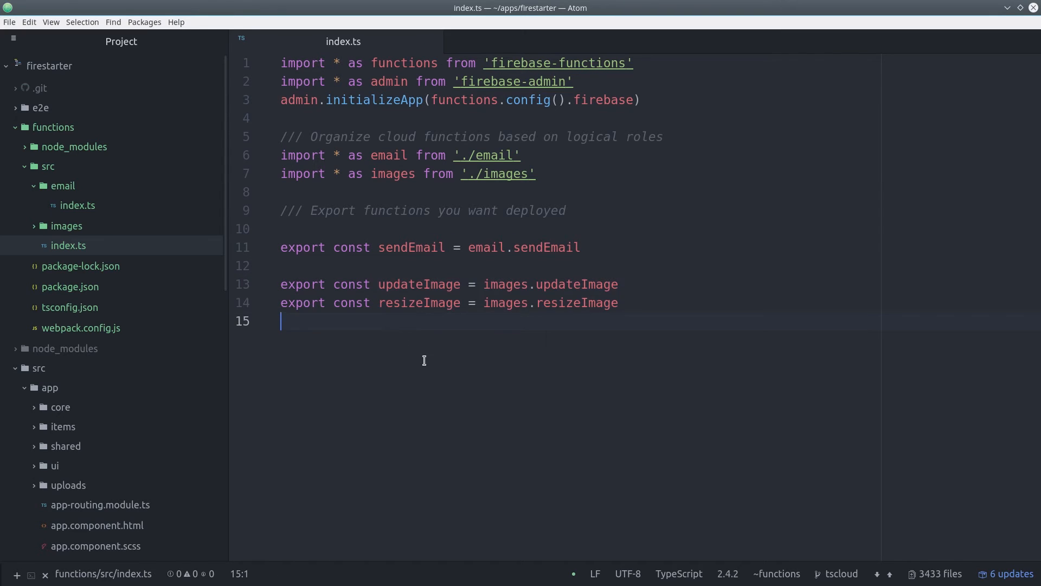
pyautogui.click(564, 303)
pyautogui.write('w')
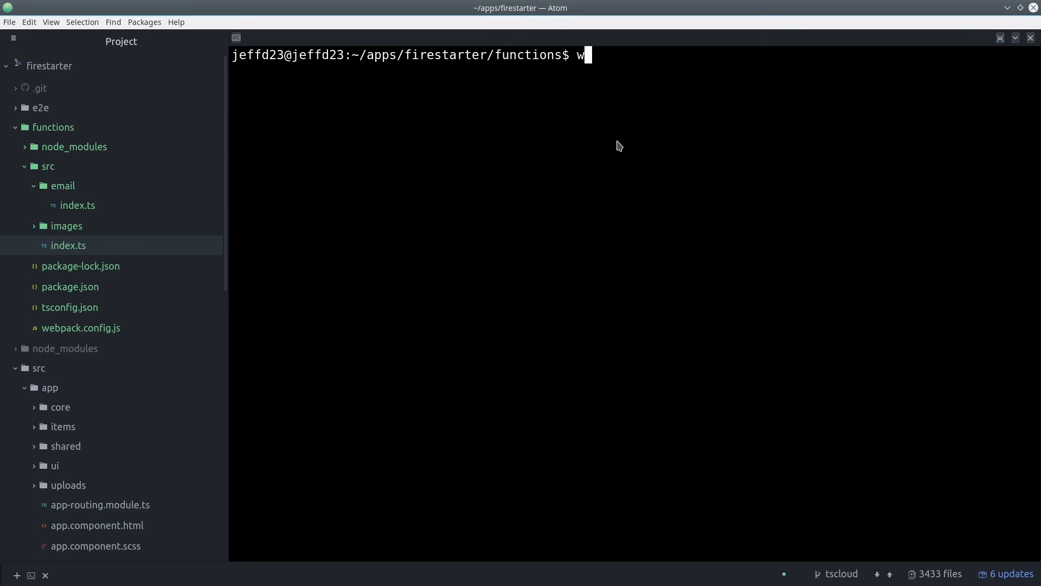
# - Run webpack and look over the bundled index.js it generated
pyautogui.write('ebpack')
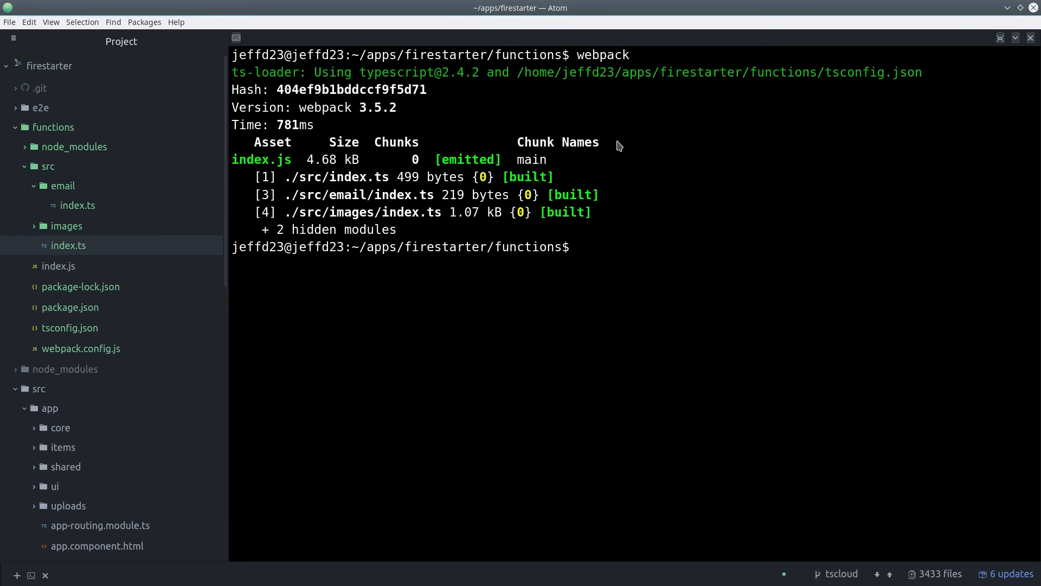
pyautogui.click(58, 266)
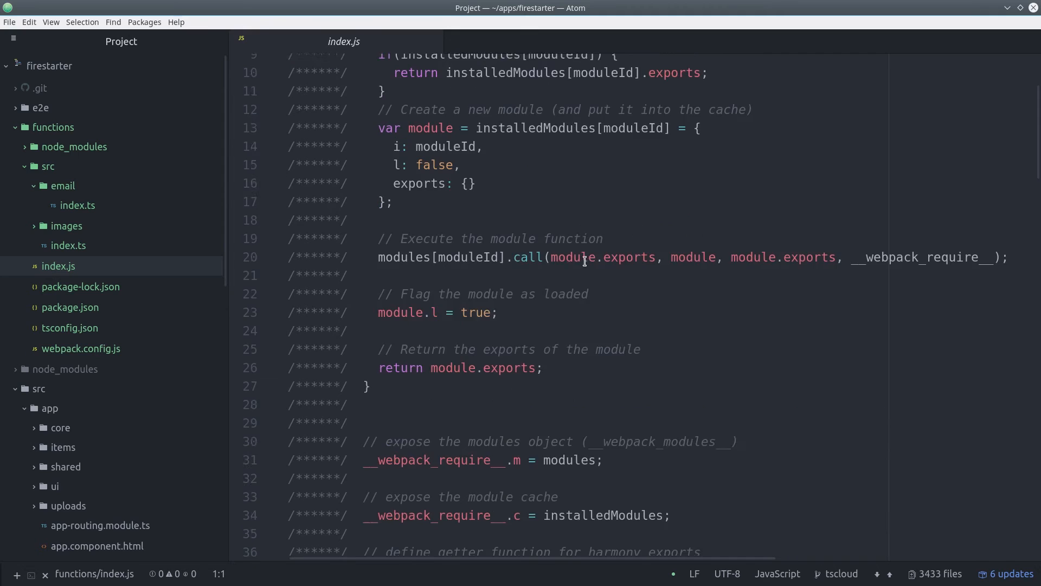
pyautogui.scroll(-3)
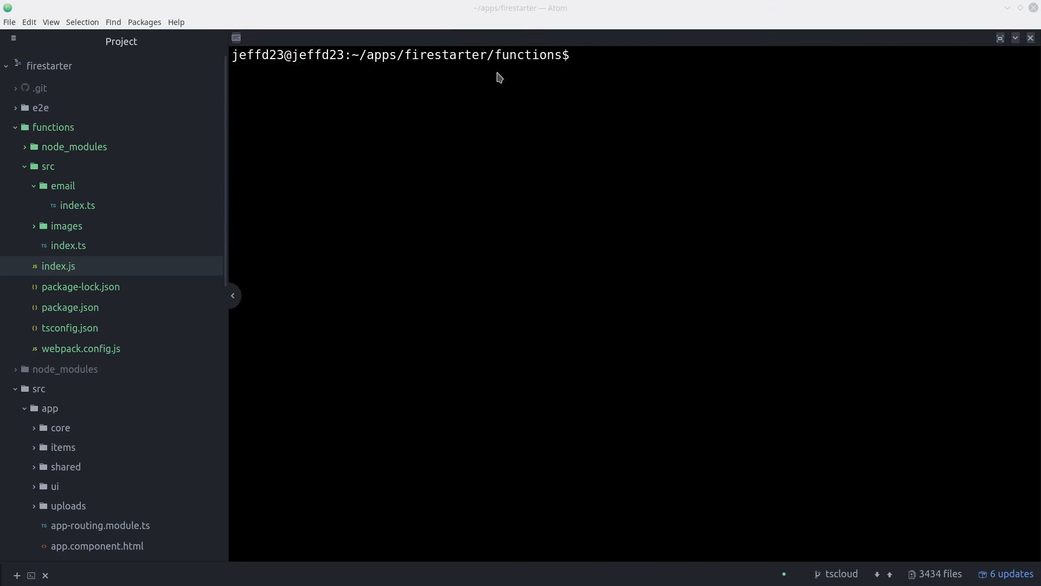
# - Start deploying the bundled functions with the firebase deploy command
pyautogui.write('firebase')
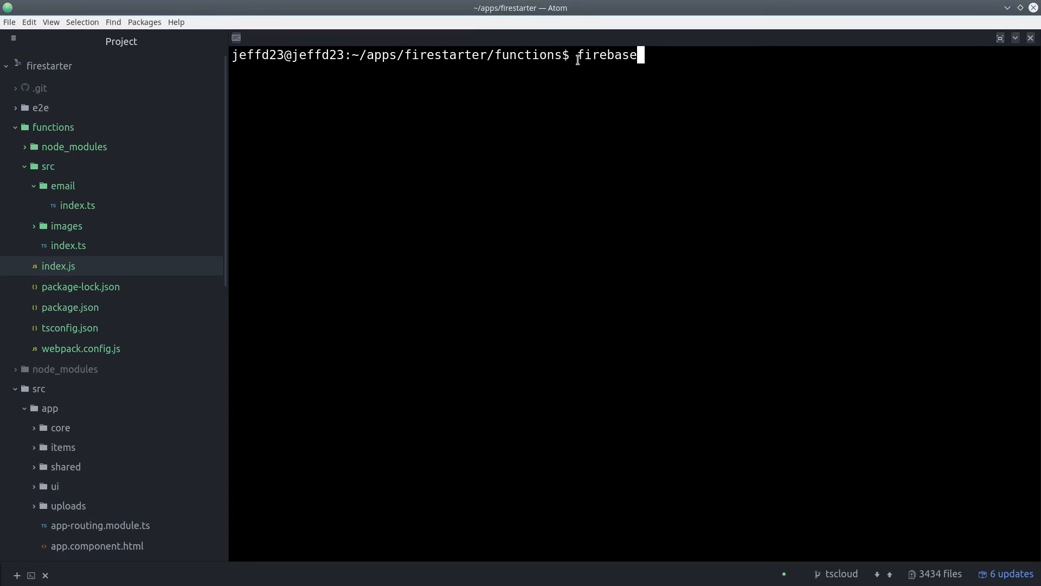
pyautogui.write('deploy -')
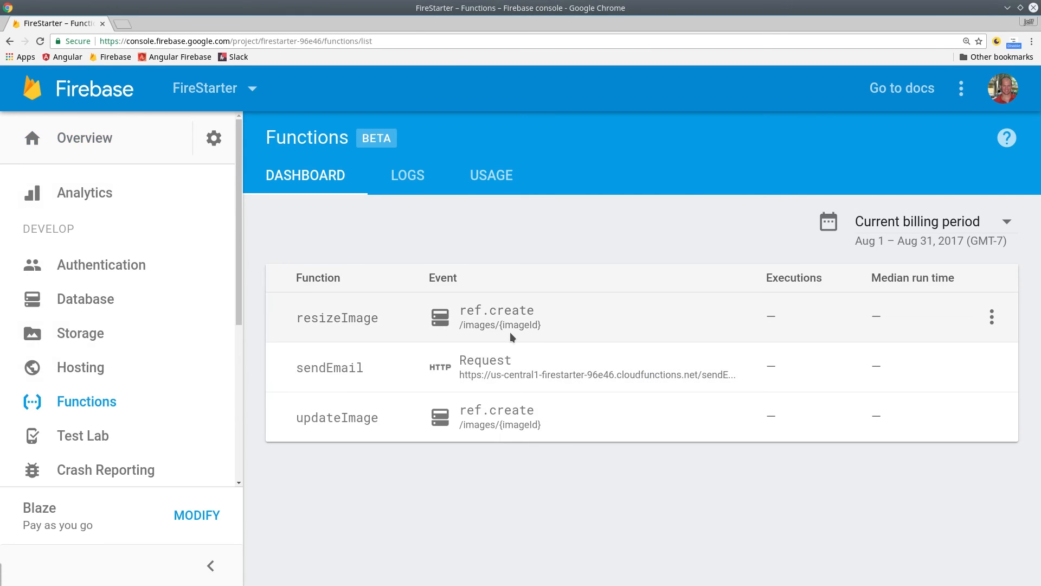
# - Highlight resizeImage in the Functions dashboard list alongside sendEmail and updateImage
pyautogui.doubleClick(336, 318)
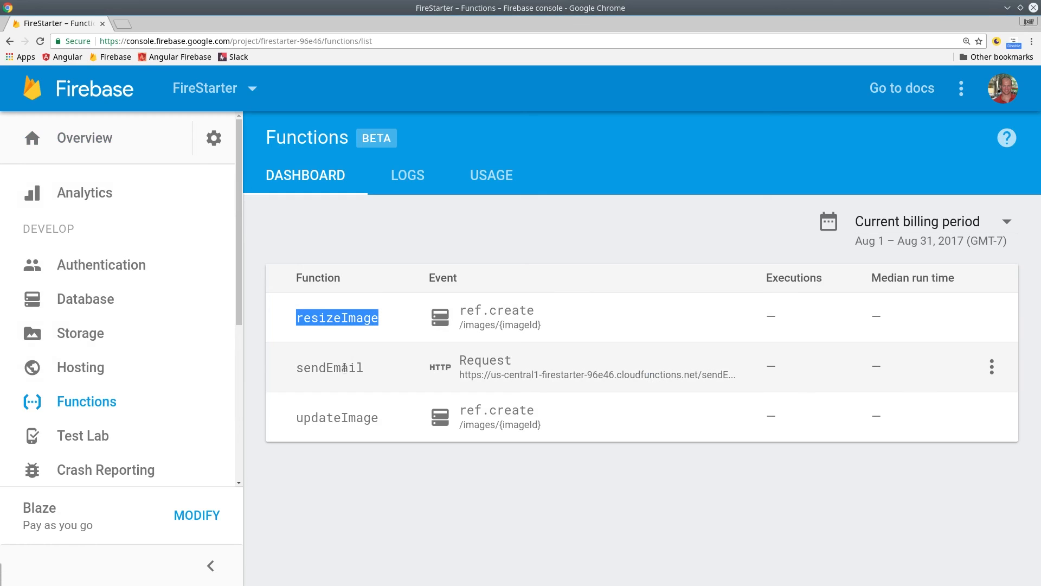